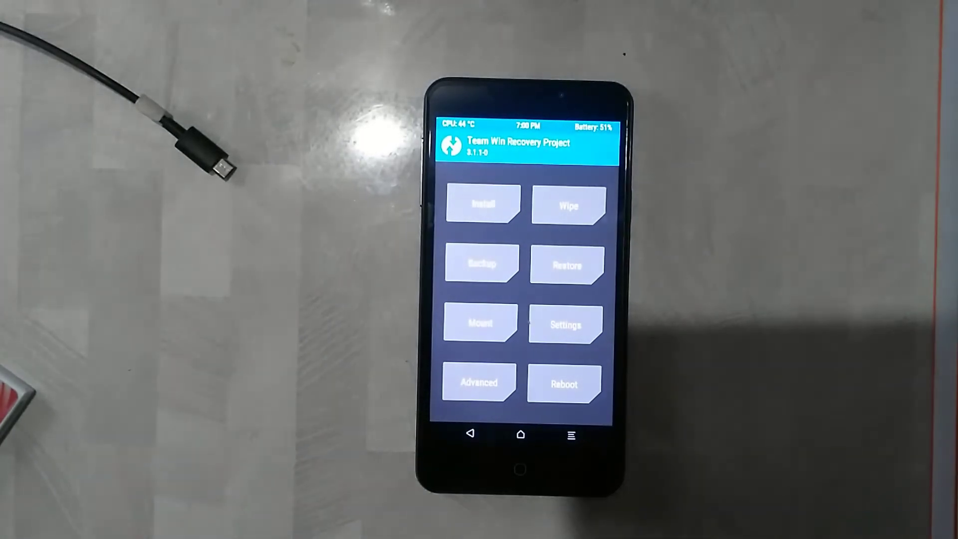
Step: Enter TWRP's Install zip browser on internal storage
{"action": "left_click", "coordinate": [568, 206]}
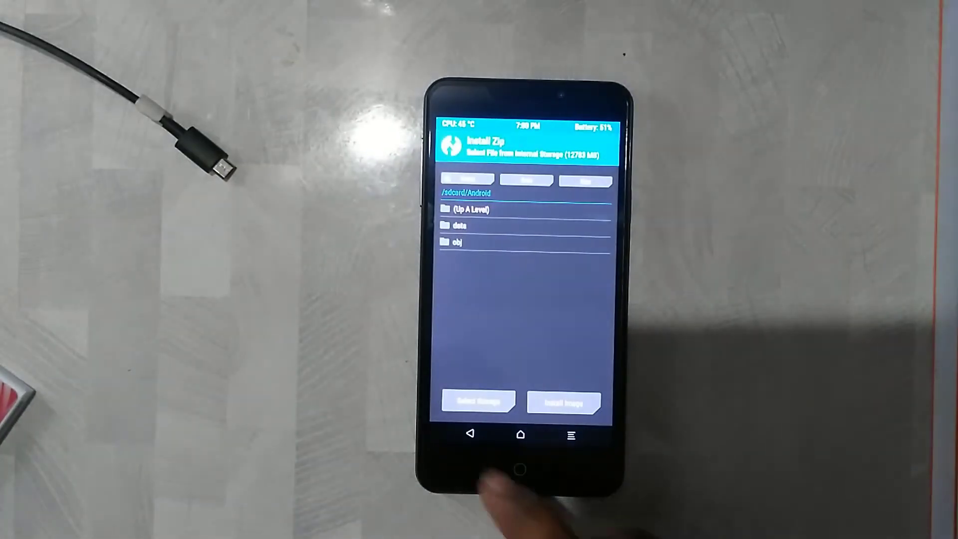
{"action": "left_click", "coordinate": [478, 401]}
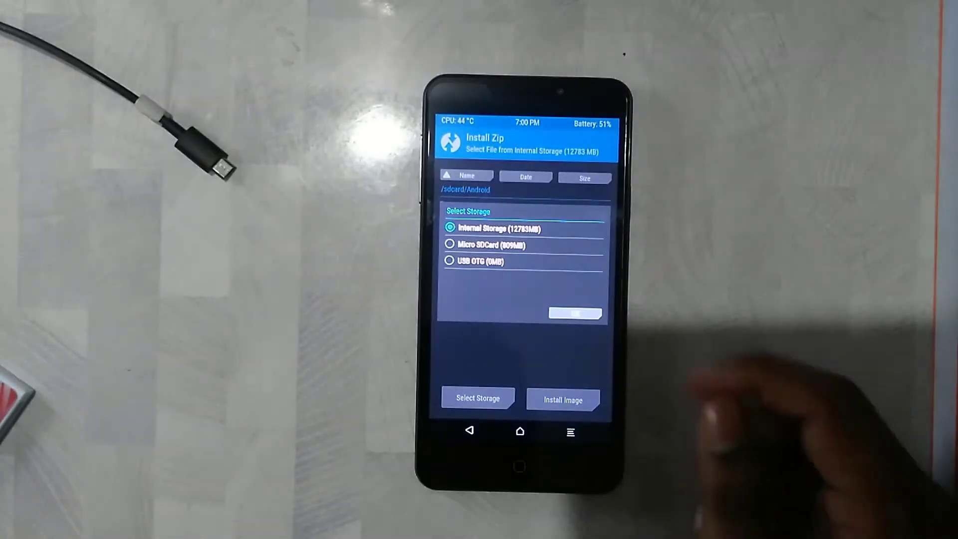
{"action": "left_click", "coordinate": [450, 245]}
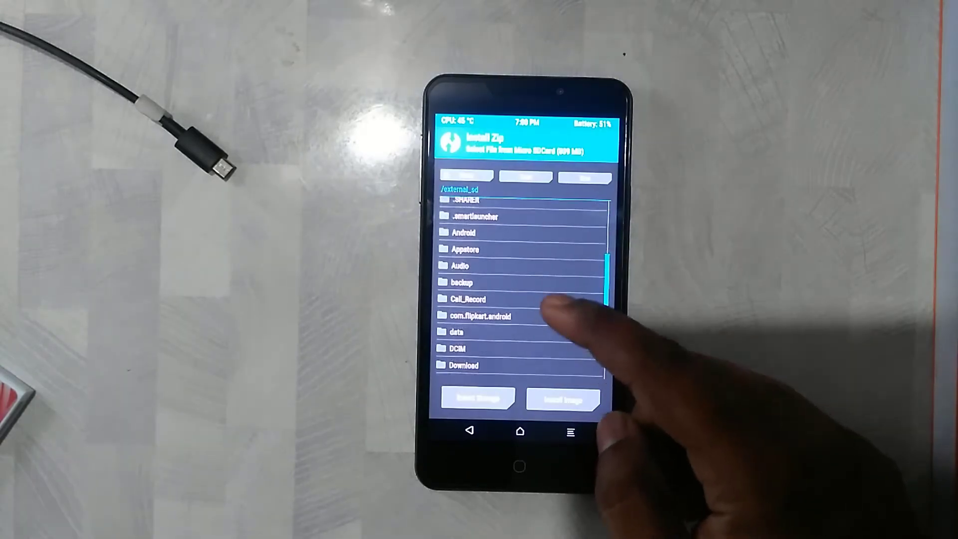
{"action": "scroll", "scroll_direction": "down", "scroll_amount": 3}
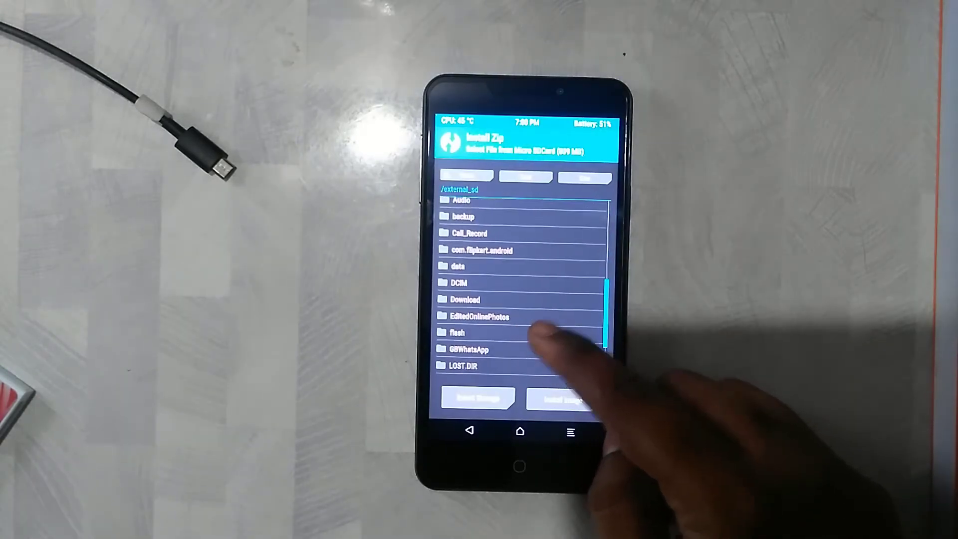
{"action": "left_click", "coordinate": [456, 331]}
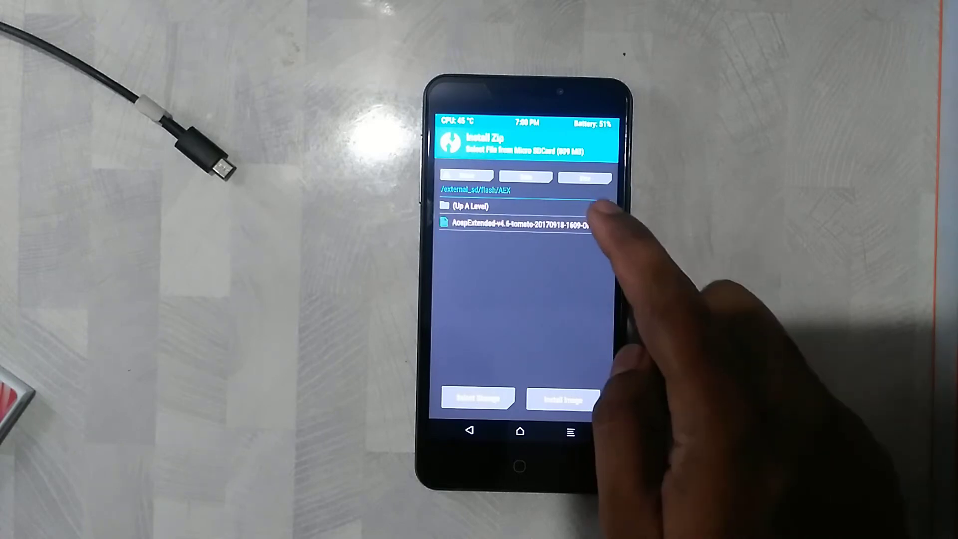
{"action": "left_click", "coordinate": [519, 223]}
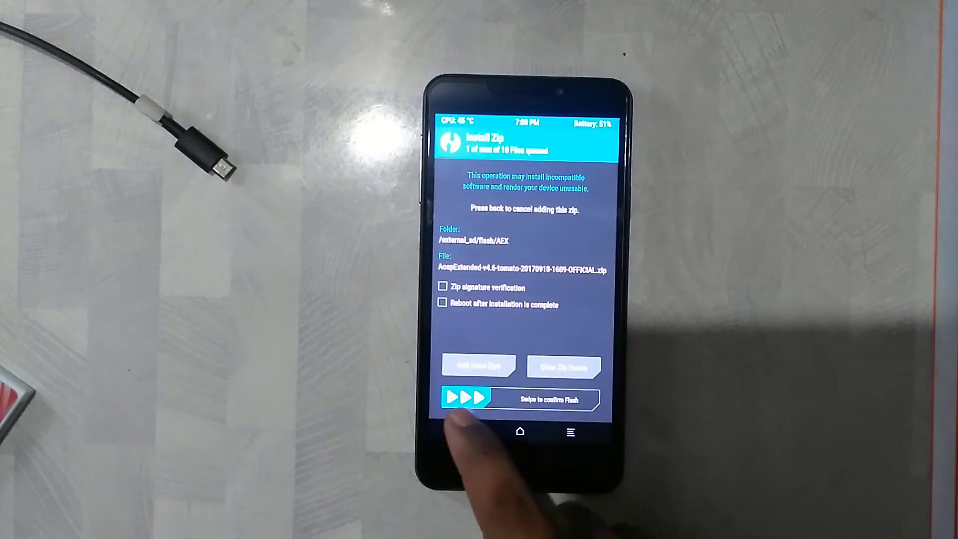
Step: Confirm the flash so the AospExtended v4.6 ROM installs to completion
{"action": "left_click_drag", "start_coordinate": [467, 398], "coordinate": [570, 399]}
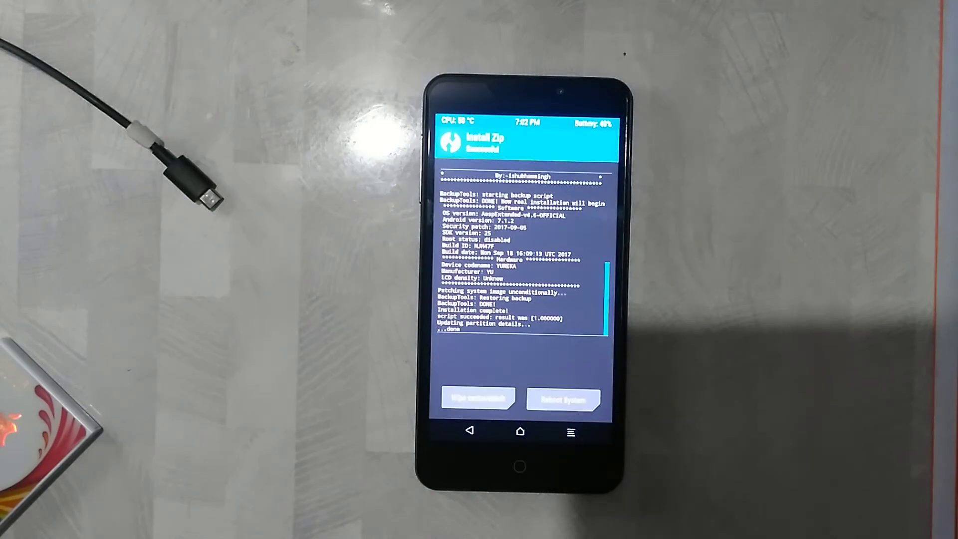
{"action": "left_click", "coordinate": [562, 398]}
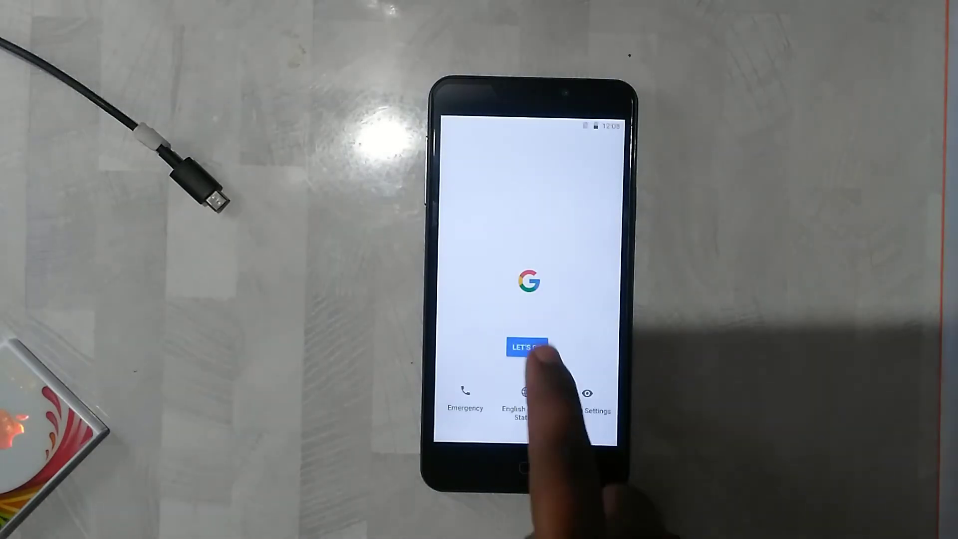
Step: Set up as a new phone, skipping the name and accepting Google services defaults
{"action": "left_click", "coordinate": [524, 346]}
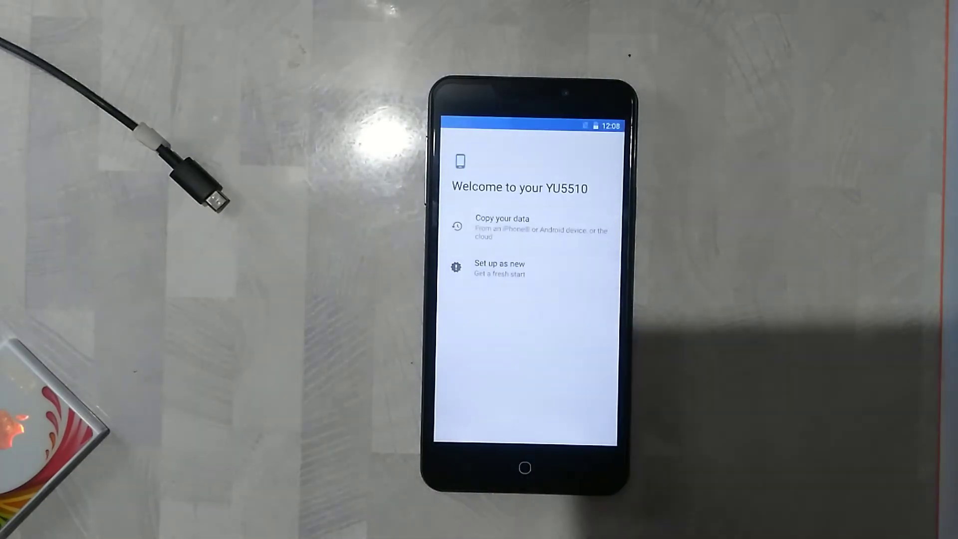
{"action": "left_click", "coordinate": [530, 228]}
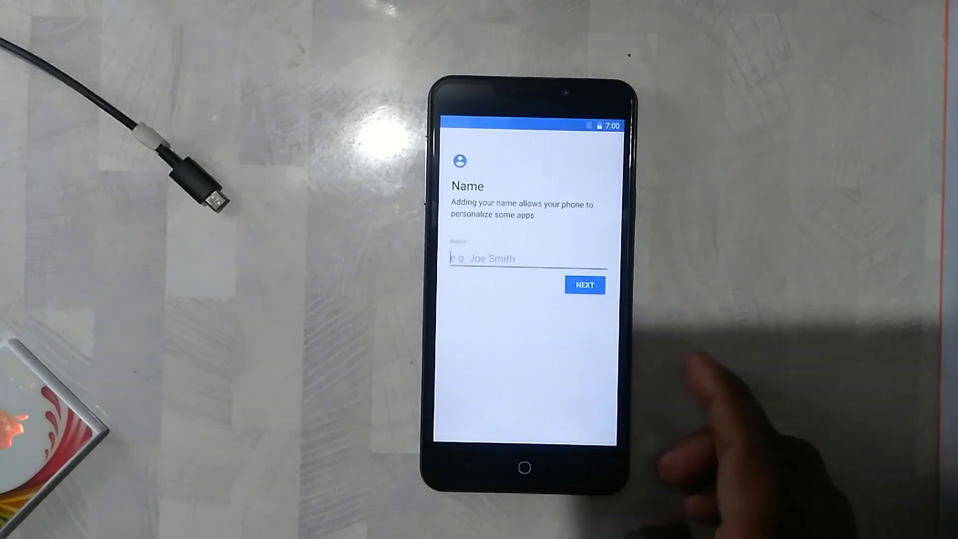
{"action": "left_click", "coordinate": [584, 284]}
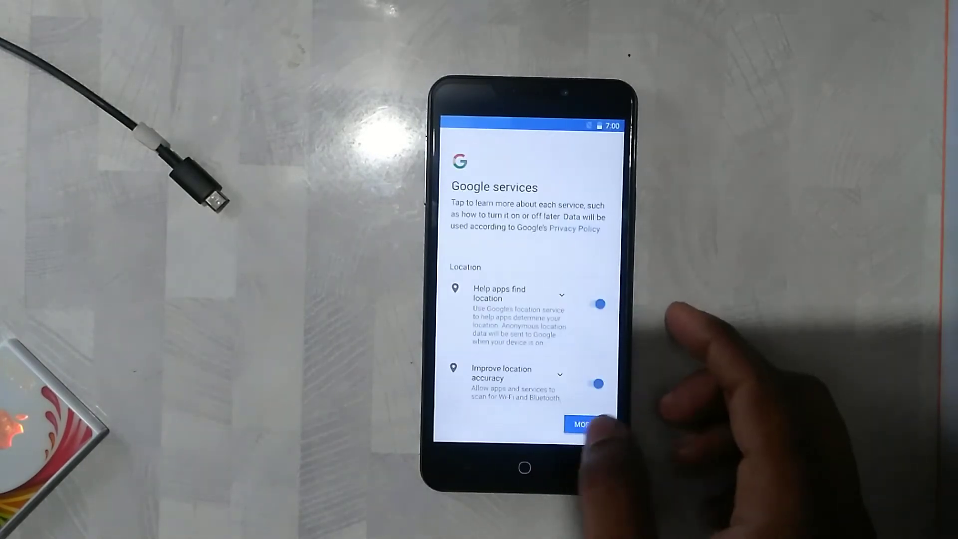
{"action": "left_click", "coordinate": [581, 425]}
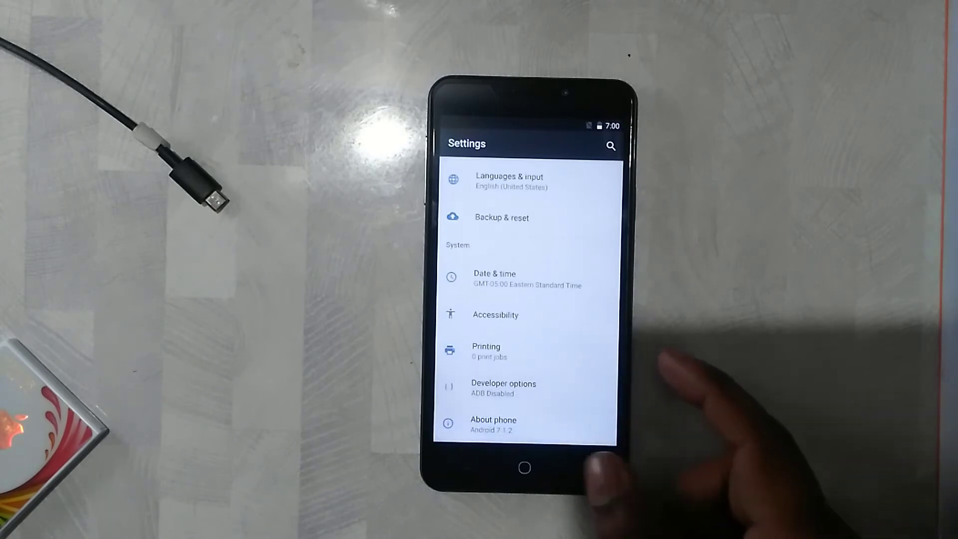
Step: Enable Android debugging in Developer options and confirm it
{"action": "left_click", "coordinate": [503, 383]}
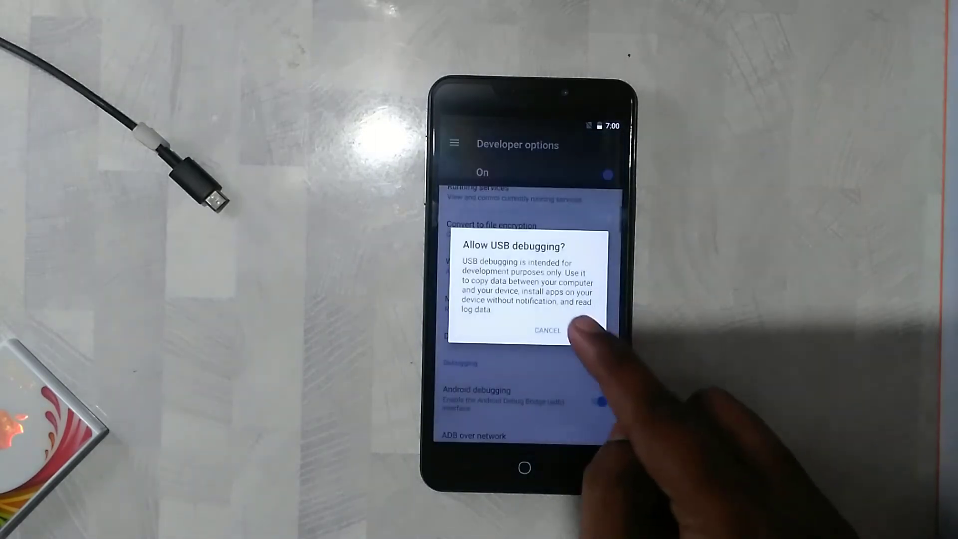
{"action": "left_click", "coordinate": [545, 330]}
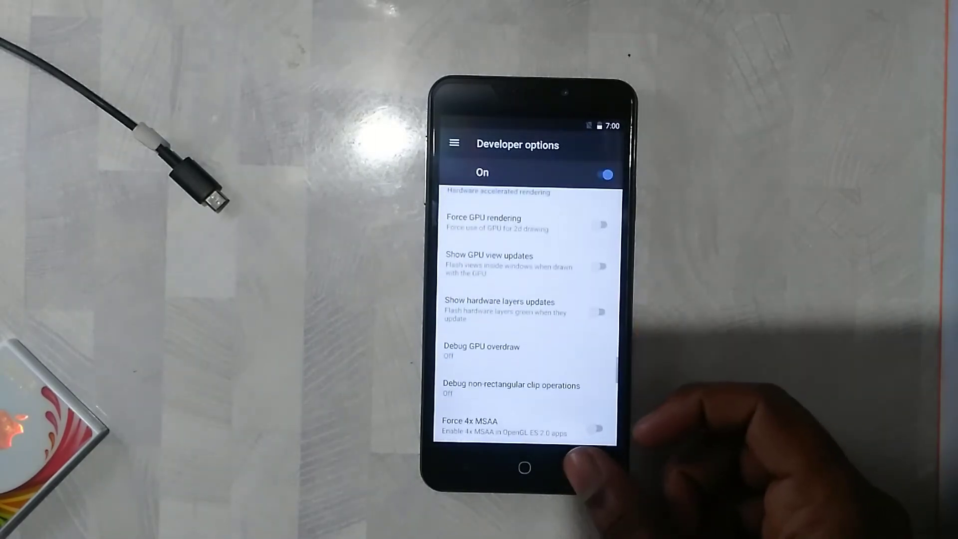
{"action": "left_click", "coordinate": [523, 467]}
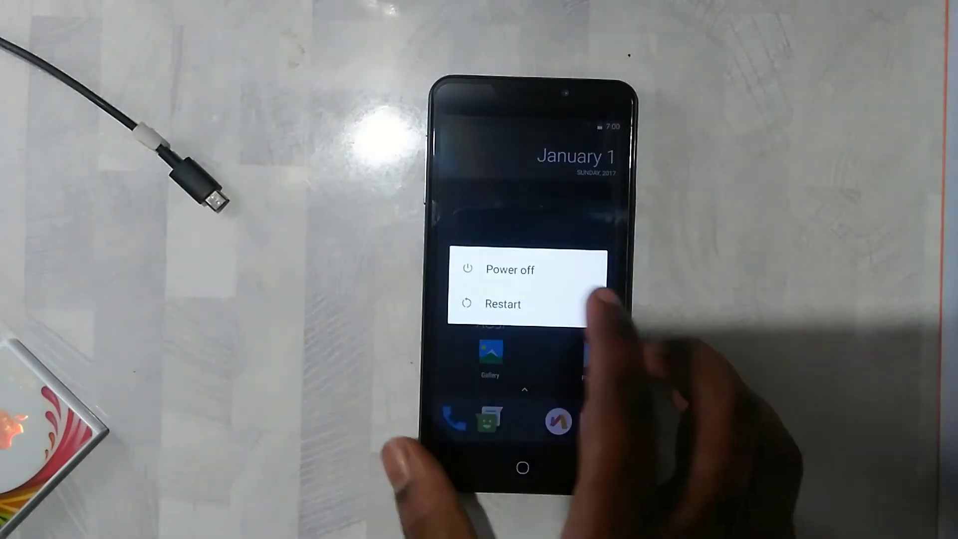
Step: Restart the phone into Recovery from the power menu
{"action": "left_click", "coordinate": [501, 303]}
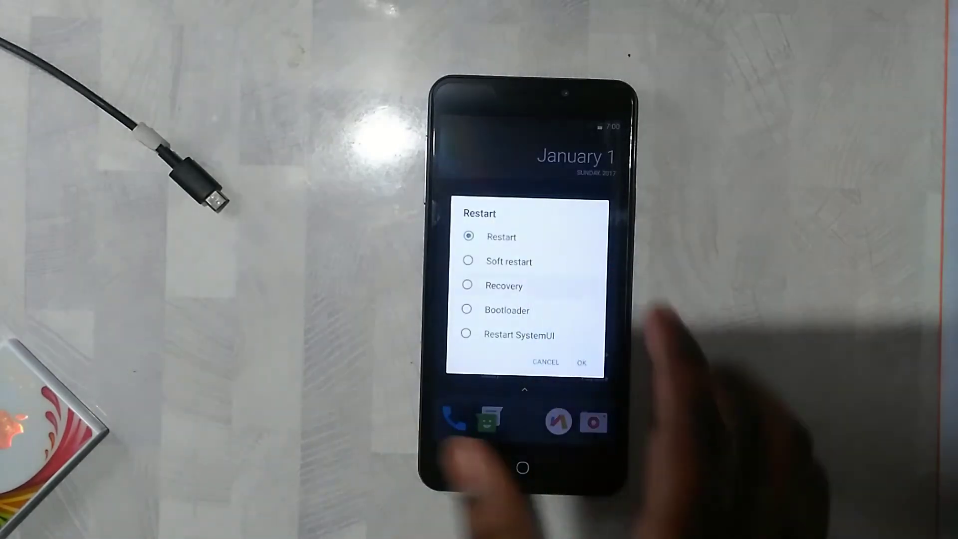
{"action": "left_click", "coordinate": [581, 361]}
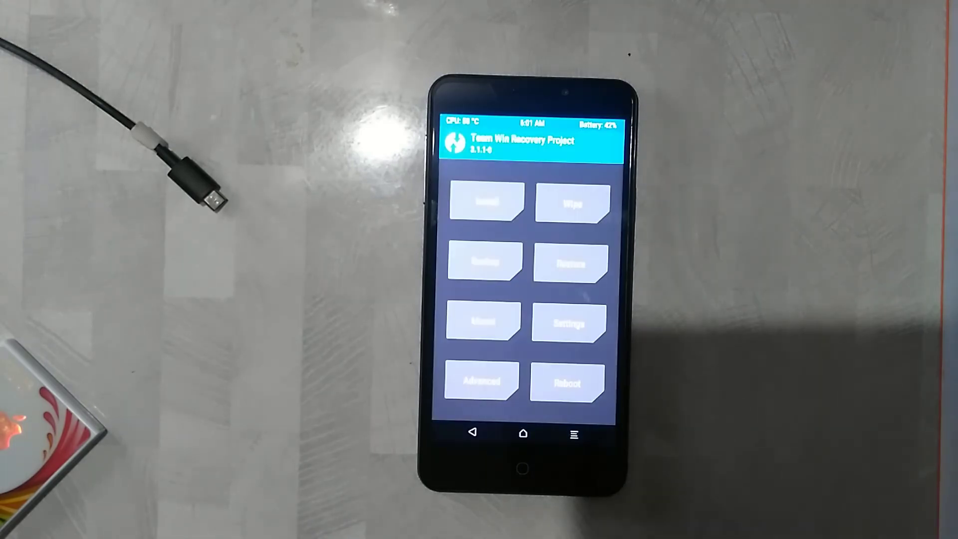
Step: Reboot from TWRP into the Android system
{"action": "left_click", "coordinate": [487, 203]}
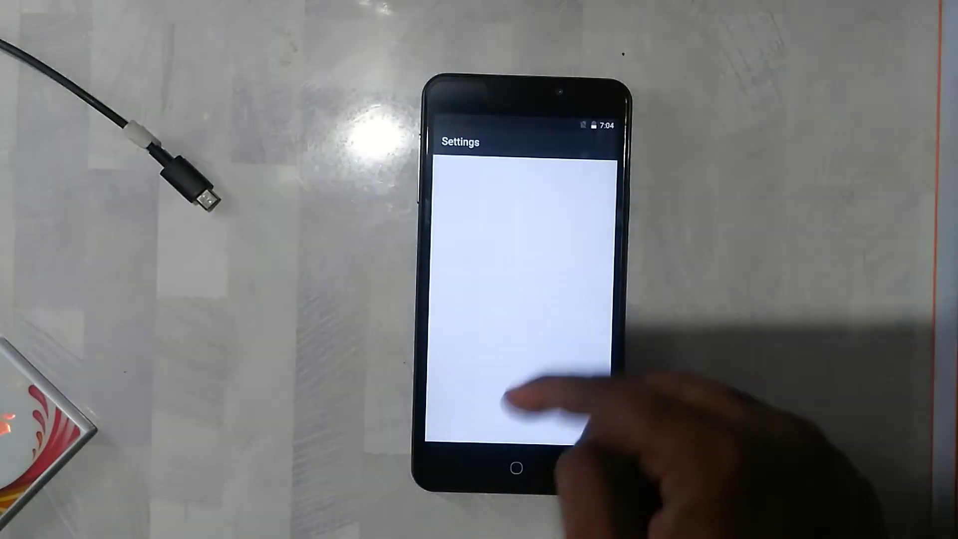
Step: Exit the Settings app, ending on the closing promo card
{"action": "left_click", "coordinate": [517, 467]}
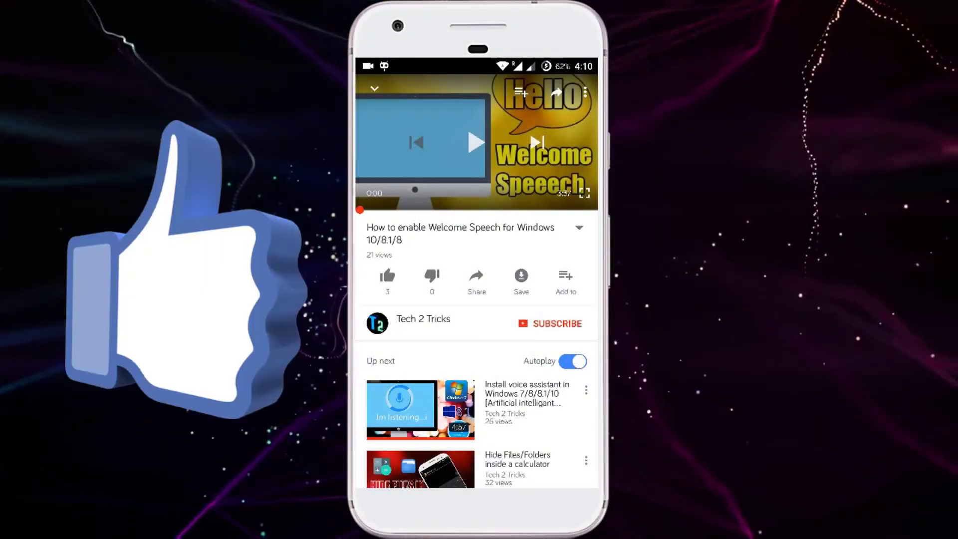
Step: Like the Welcome Speech video, subscribe to Tech 2 Tricks with all notifications, and scroll its videos
{"action": "left_click", "coordinate": [388, 275]}
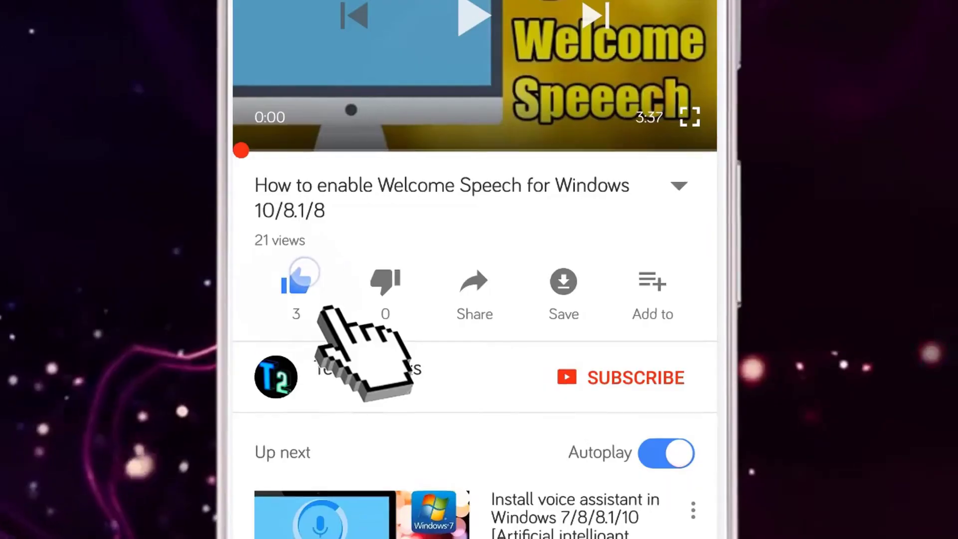
{"action": "left_click", "coordinate": [296, 280]}
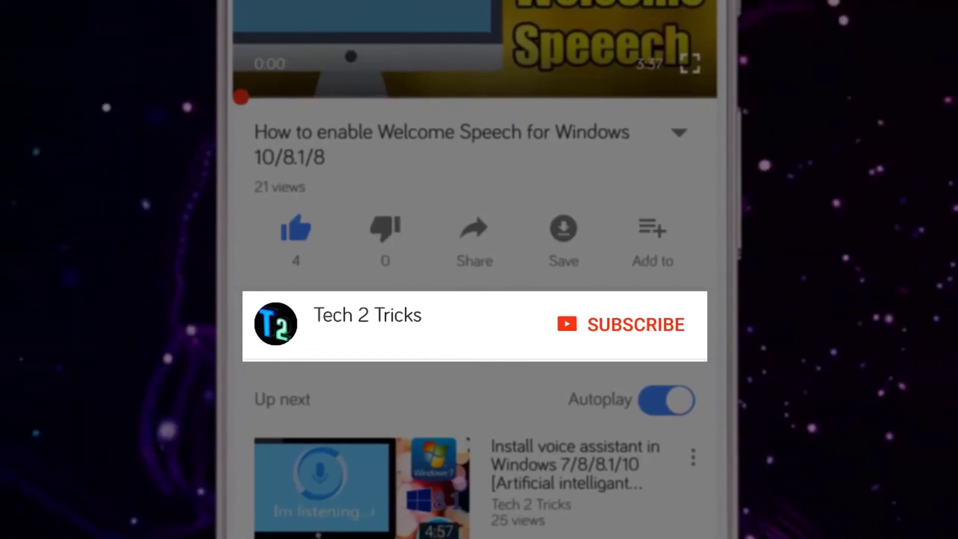
{"action": "left_click", "coordinate": [635, 324]}
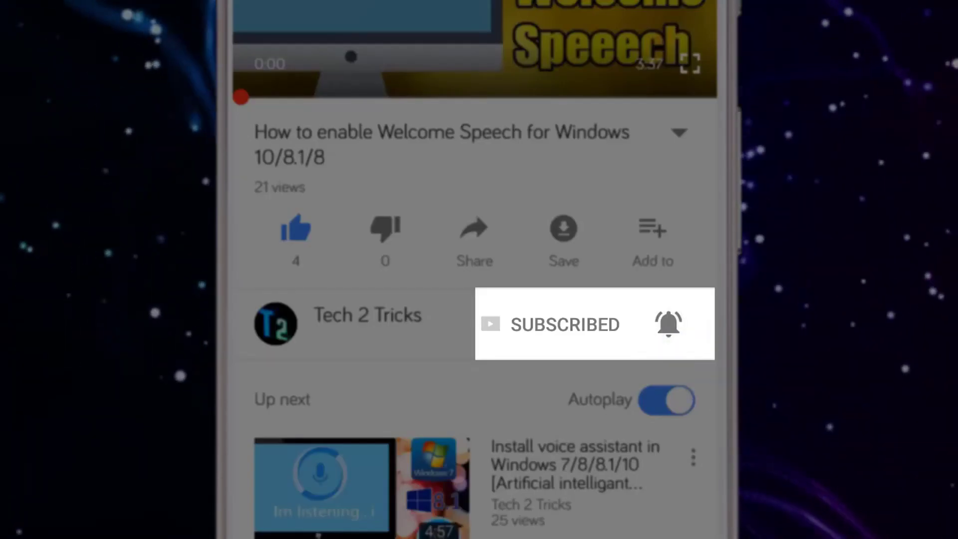
{"action": "left_click", "coordinate": [667, 324]}
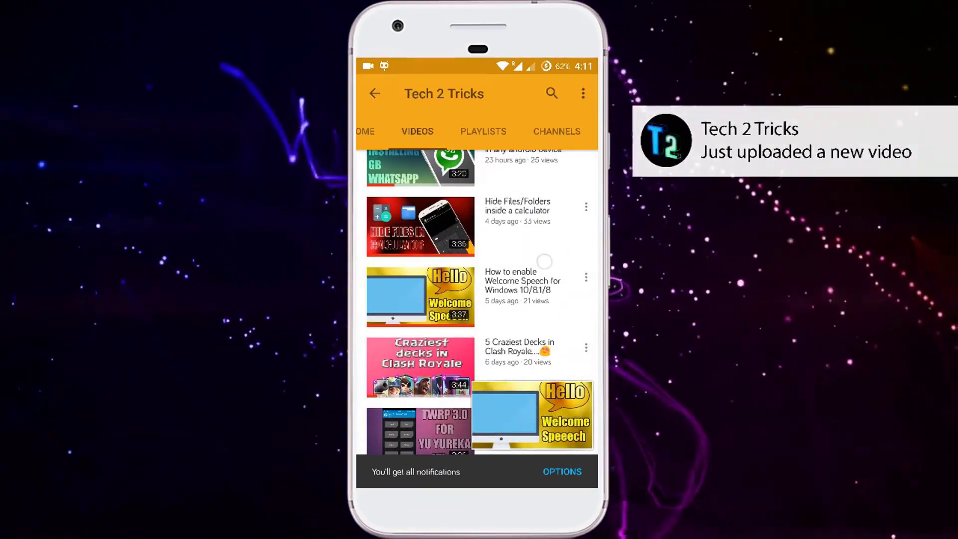
{"action": "scroll", "scroll_direction": "down", "scroll_amount": 3}
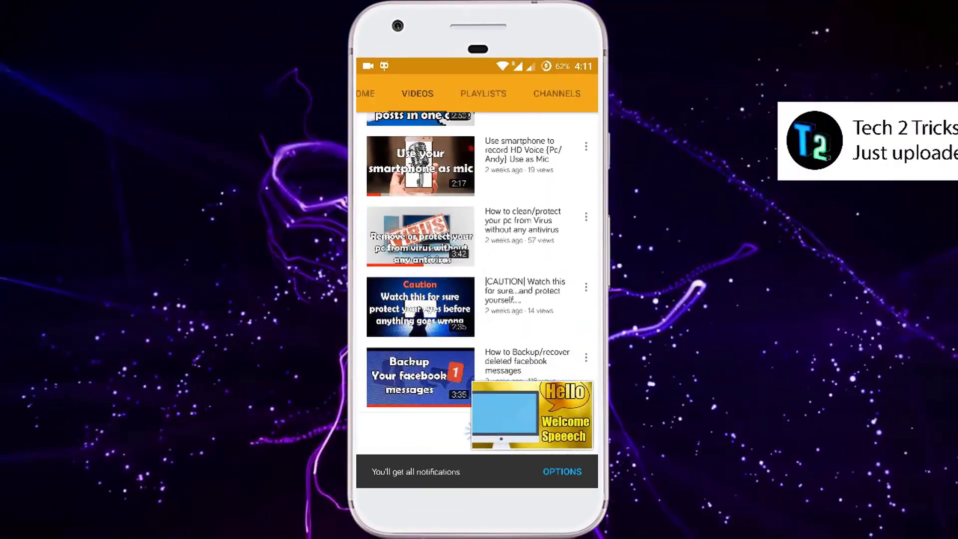